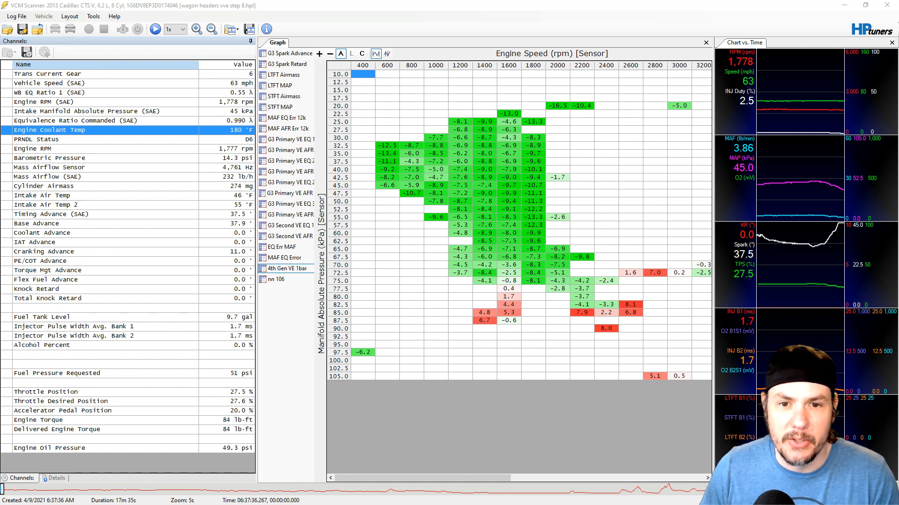
Step: Compare the 4th Gen VE 1bar error graphs from the step 8 and step 9 logs
click(42, 196)
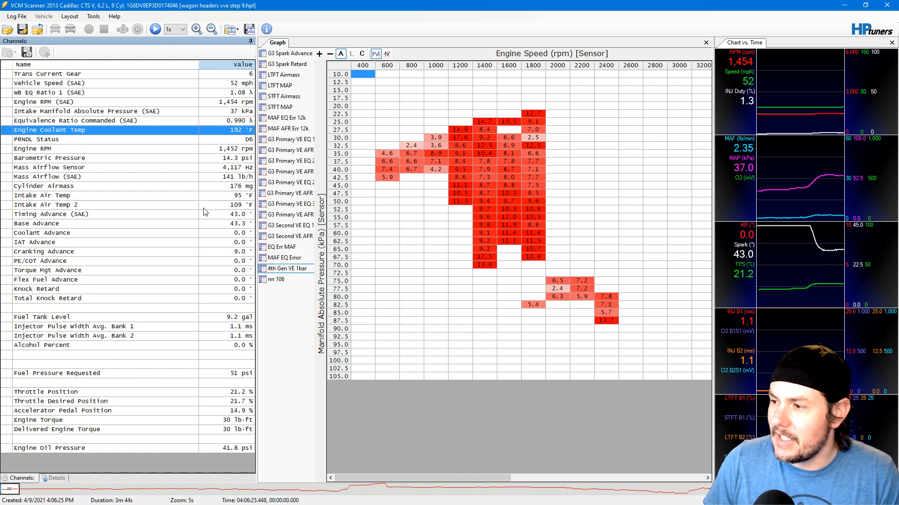
click(42, 195)
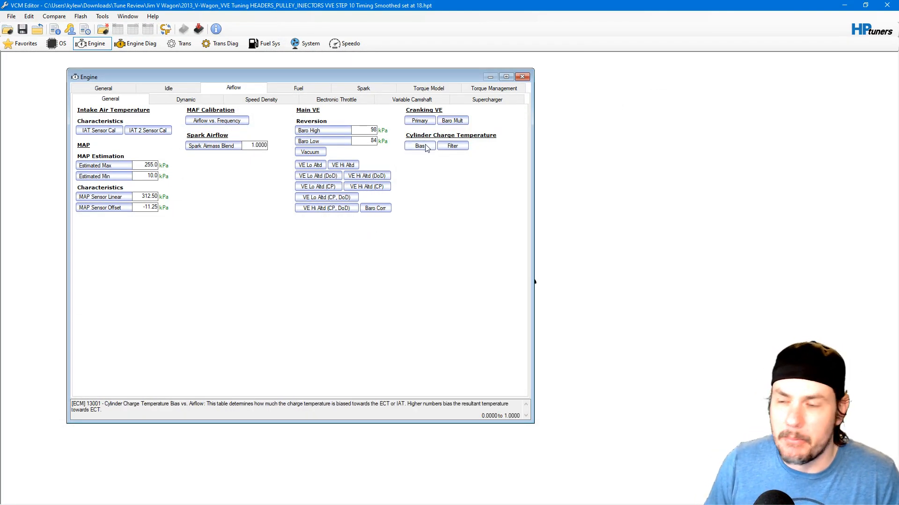
click(420, 145)
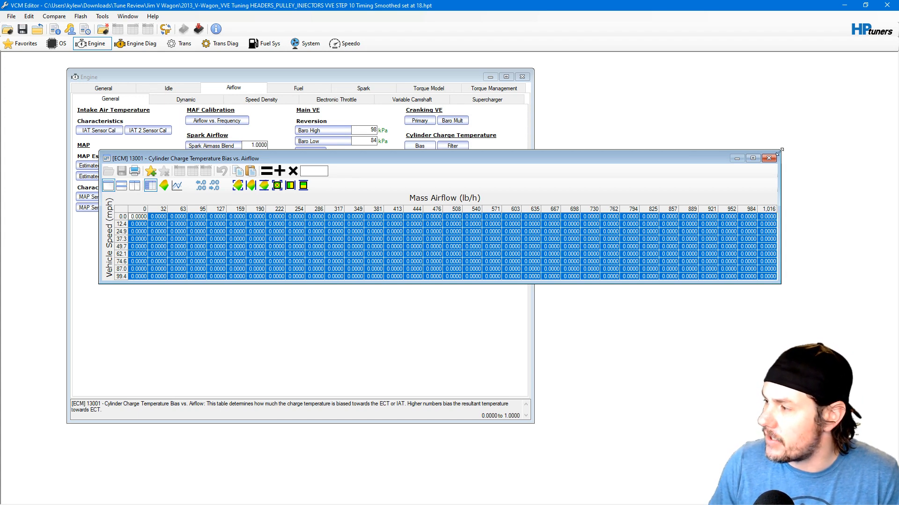
click(768, 159)
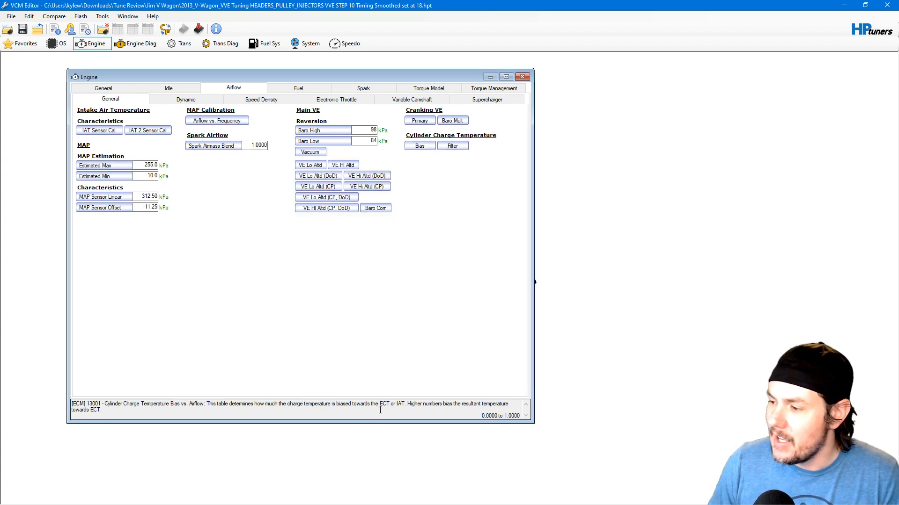
mouse_move(402, 354)
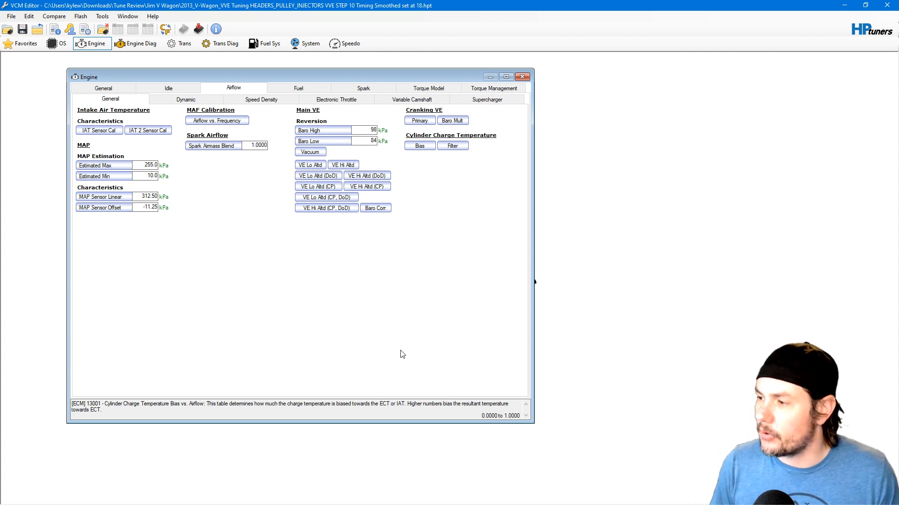
mouse_move(424, 337)
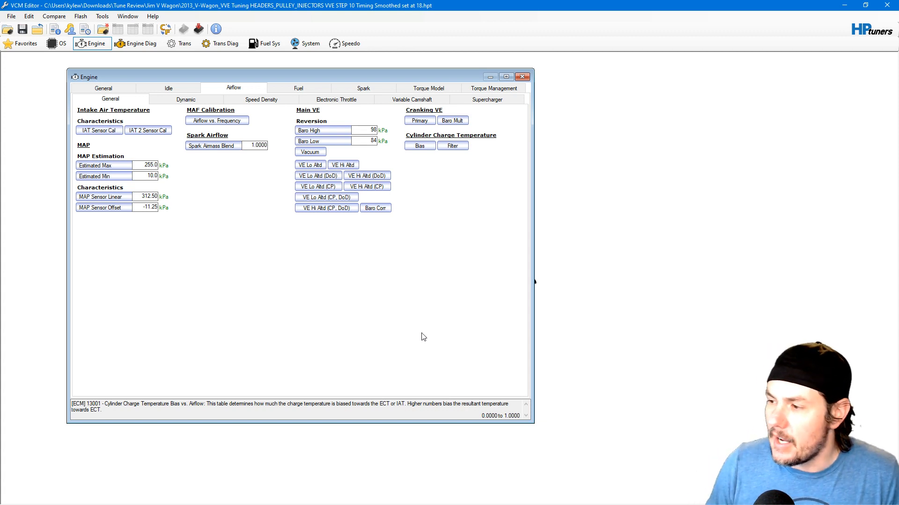
mouse_move(400, 334)
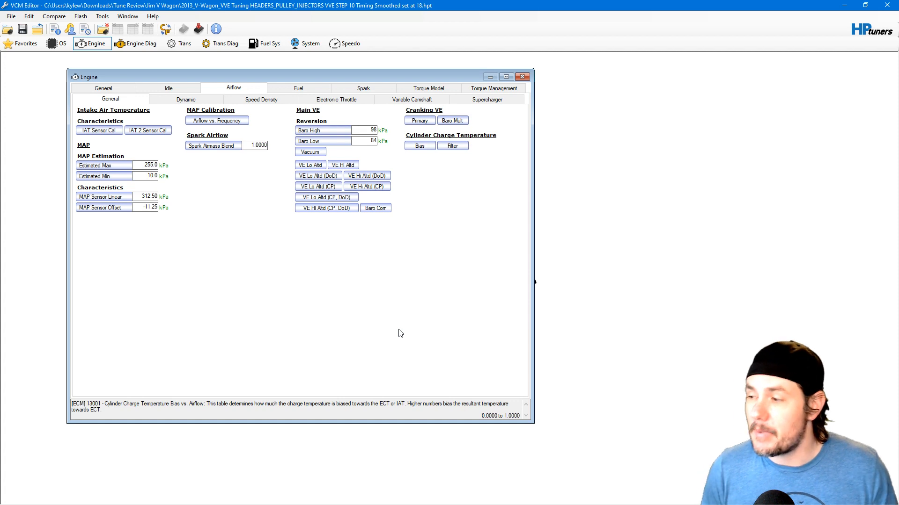
mouse_move(391, 325)
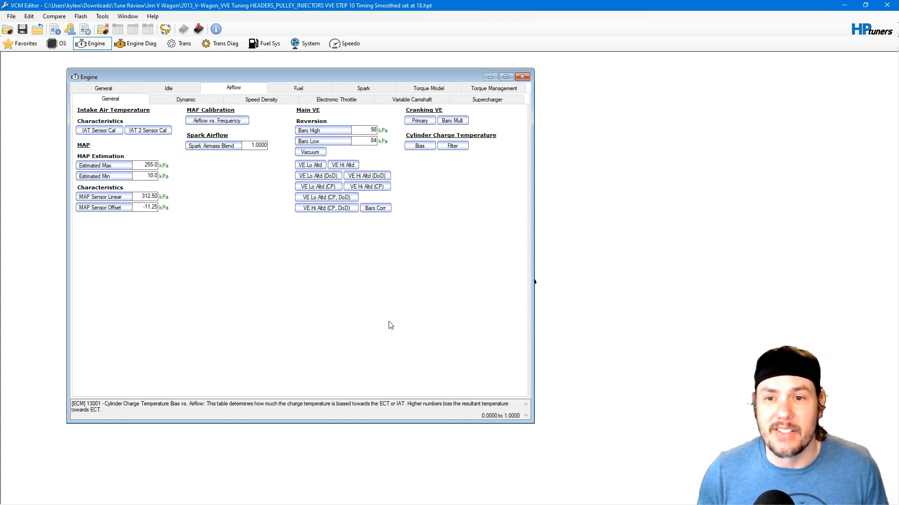
mouse_move(433, 172)
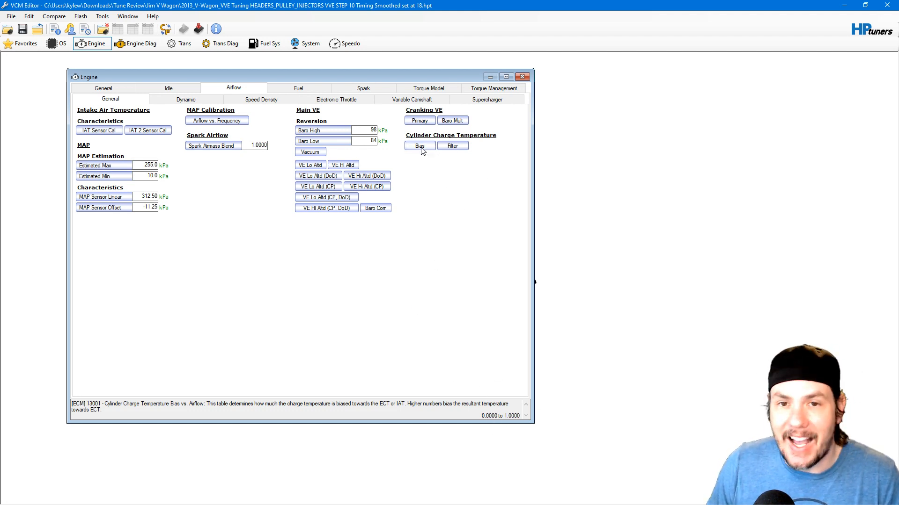
Step: Inspect the Cylinder Charge Temperature Bias table's zero cells, close it, and open the Edit menu
click(419, 146)
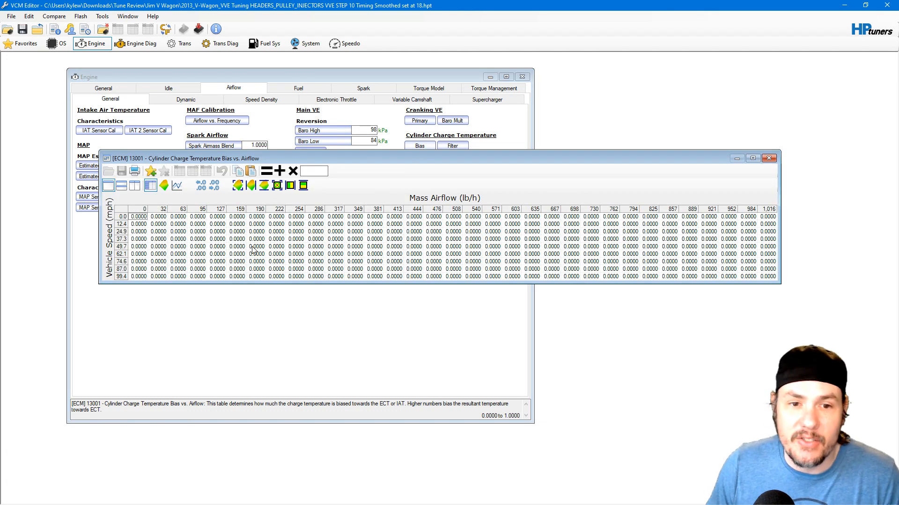
mouse_move(453, 221)
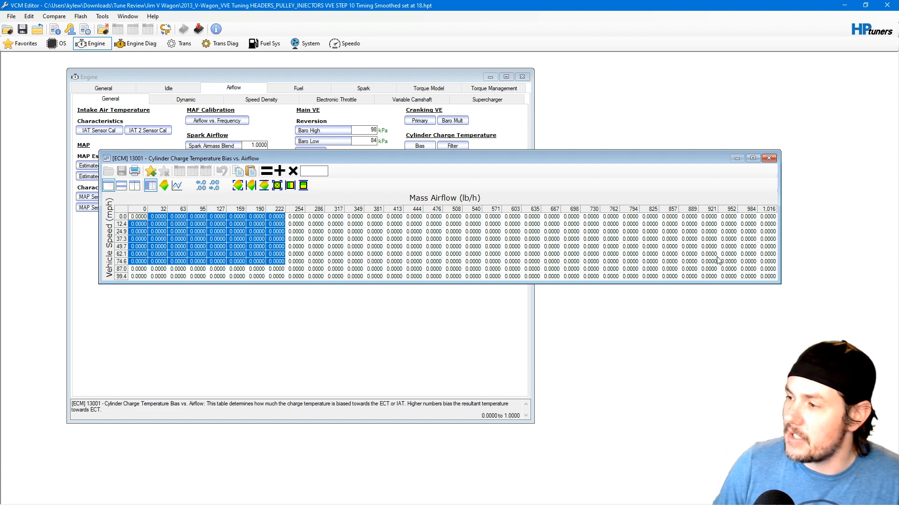
mouse_move(769, 158)
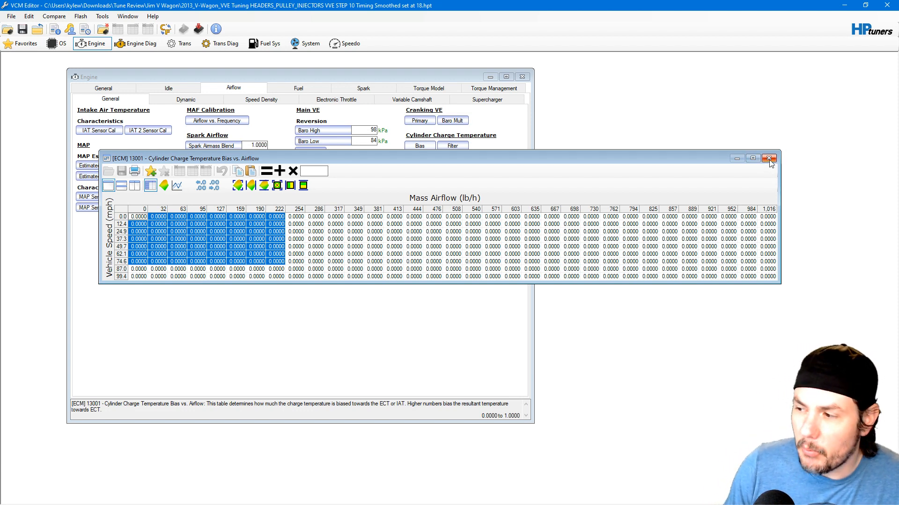
mouse_move(641, 192)
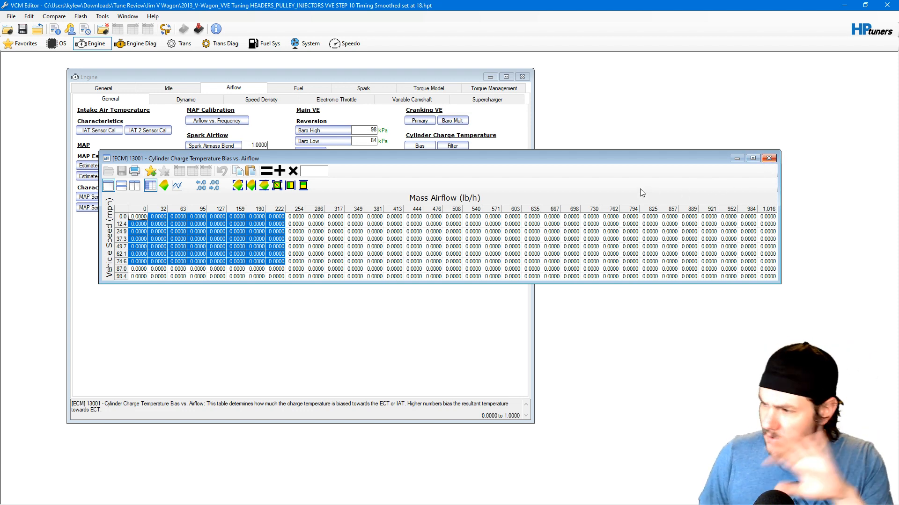
click(769, 158)
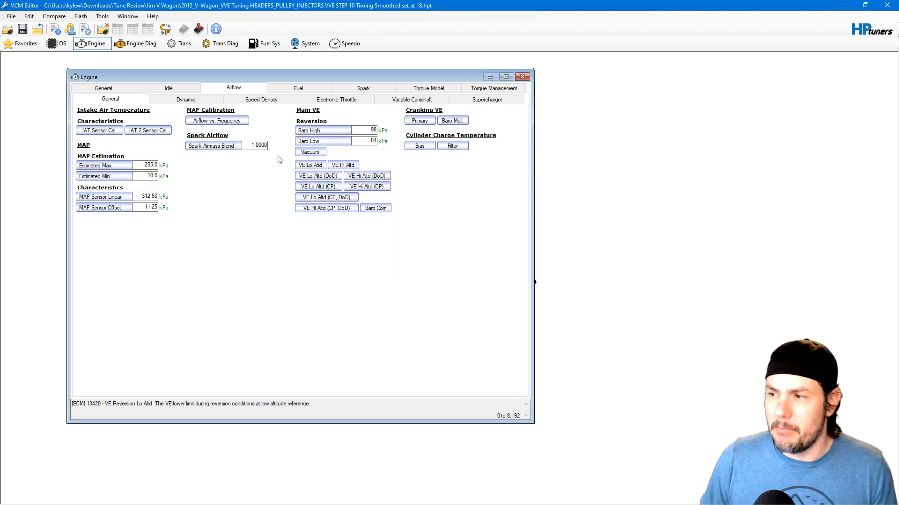
mouse_move(224, 164)
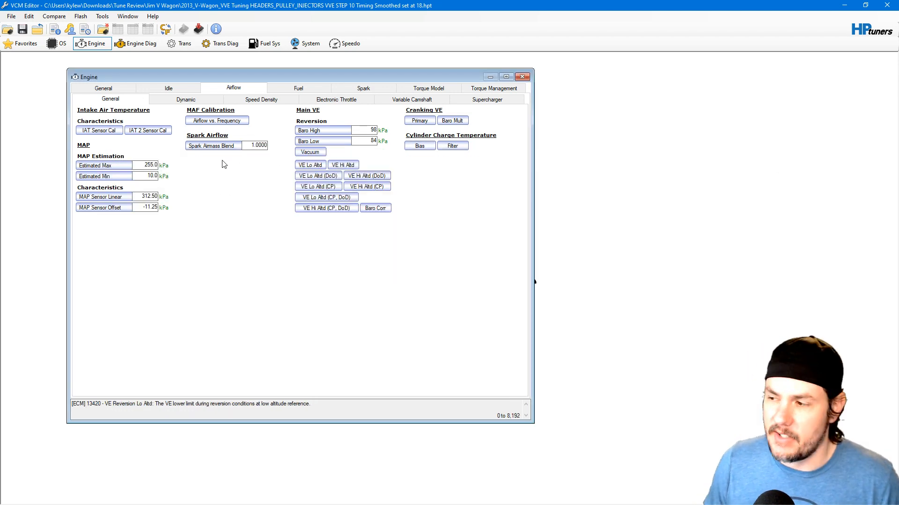
click(24, 17)
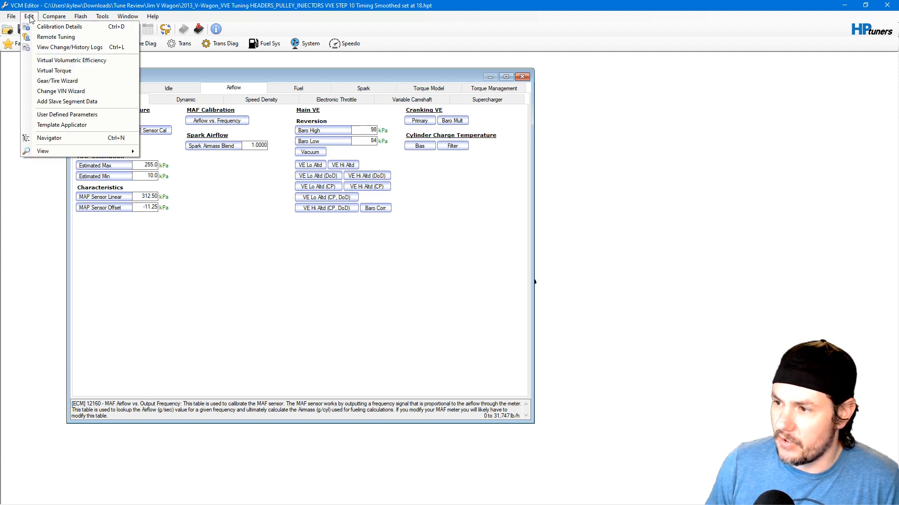
Step: Open Virtual Volumetric Efficiency, set its pressure axis to 10–210 kPa, and maximize it
click(70, 60)
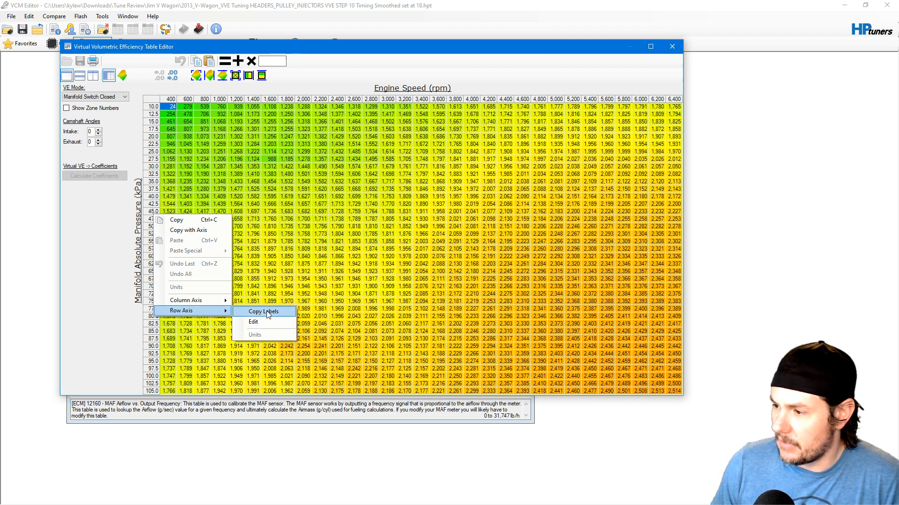
click(252, 322)
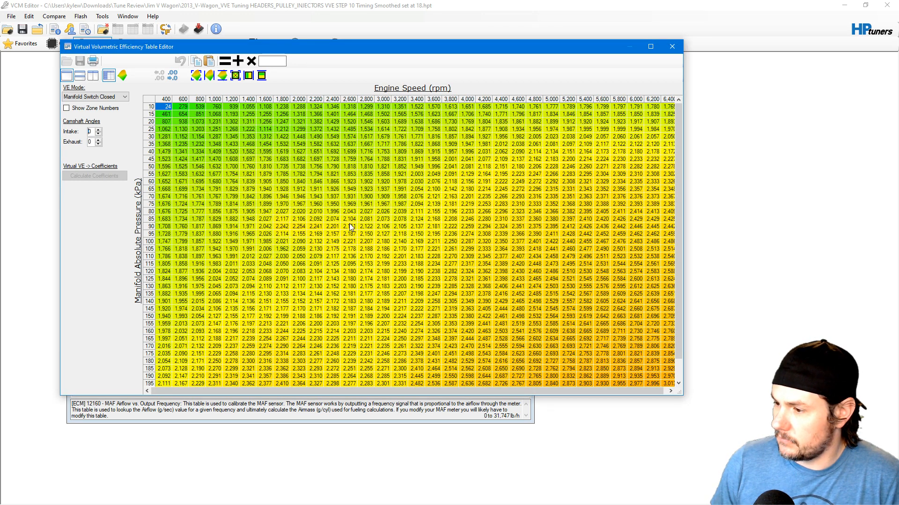
click(650, 46)
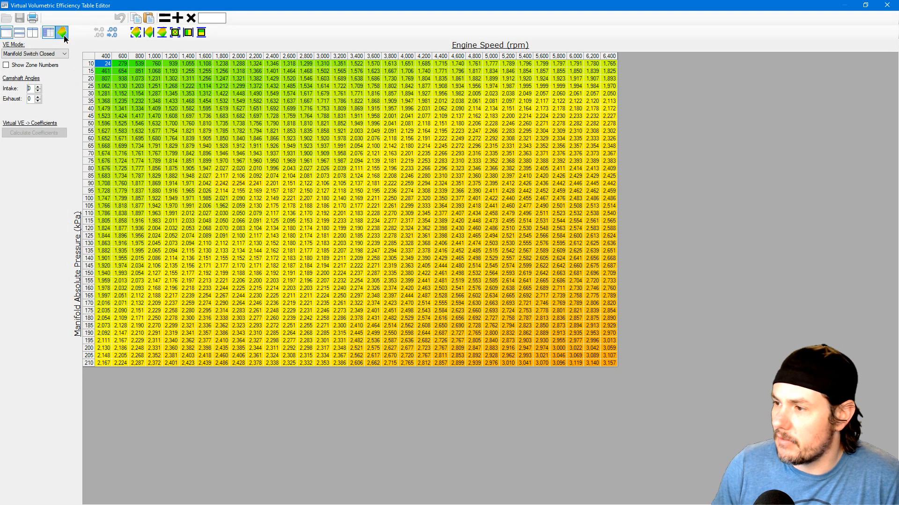
click(60, 26)
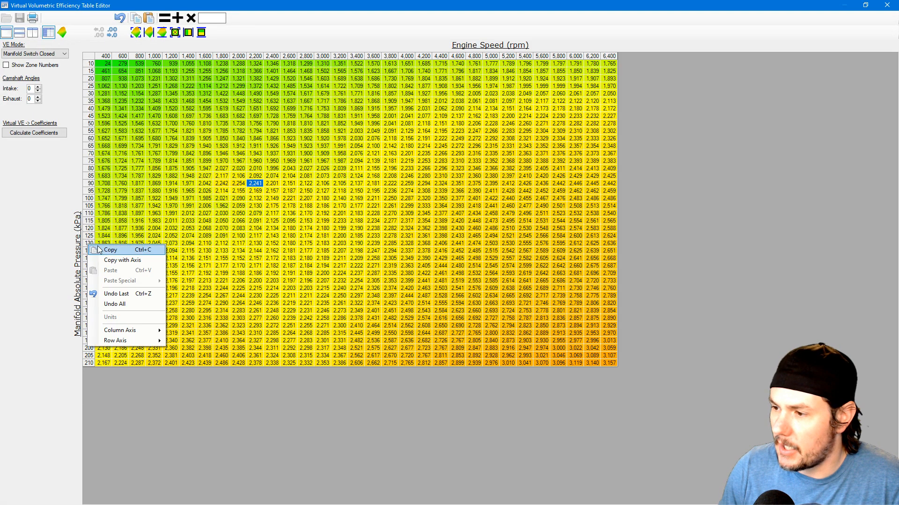
click(110, 250)
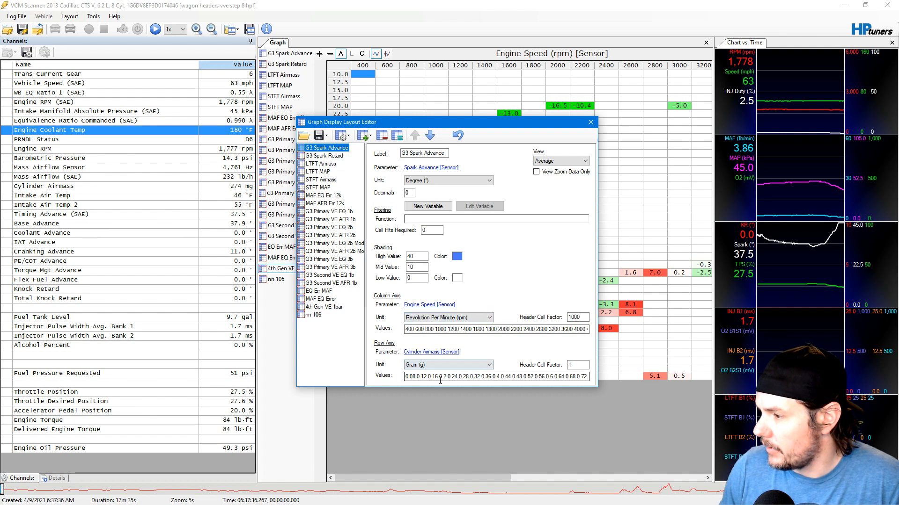
click(324, 306)
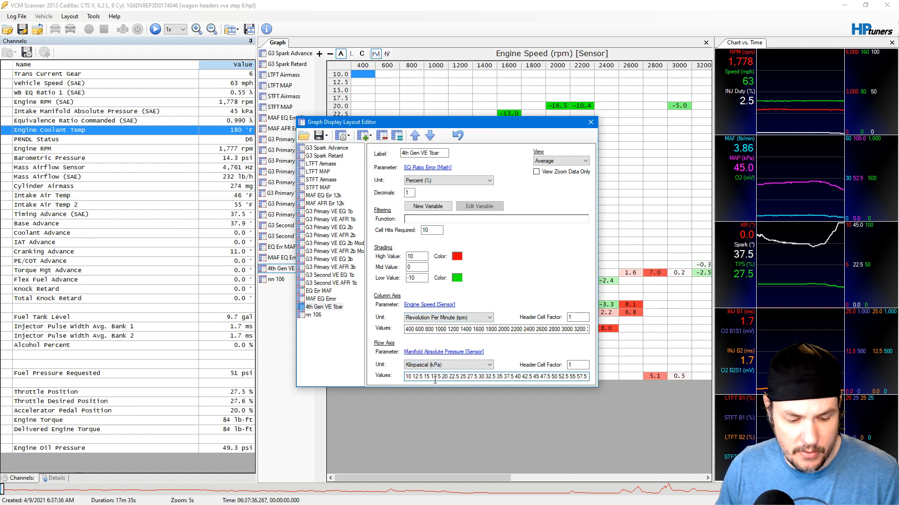
click(590, 121)
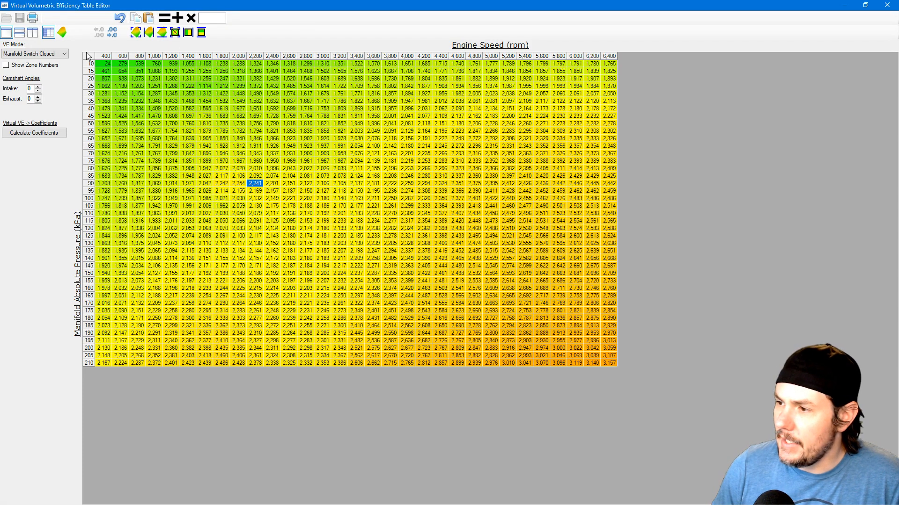
Step: Paste corrected low-rpm, low-pressure fuel values into the VE table and calculate coefficients
right_click(253, 176)
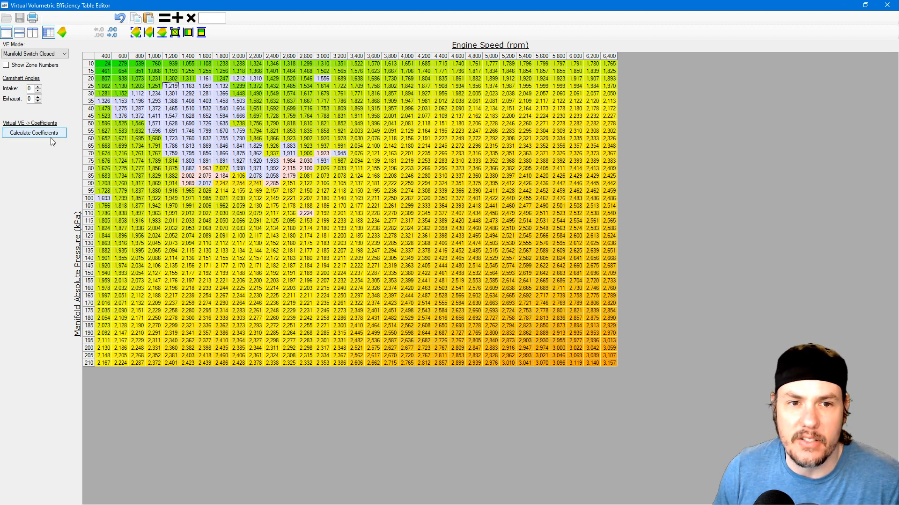
click(34, 133)
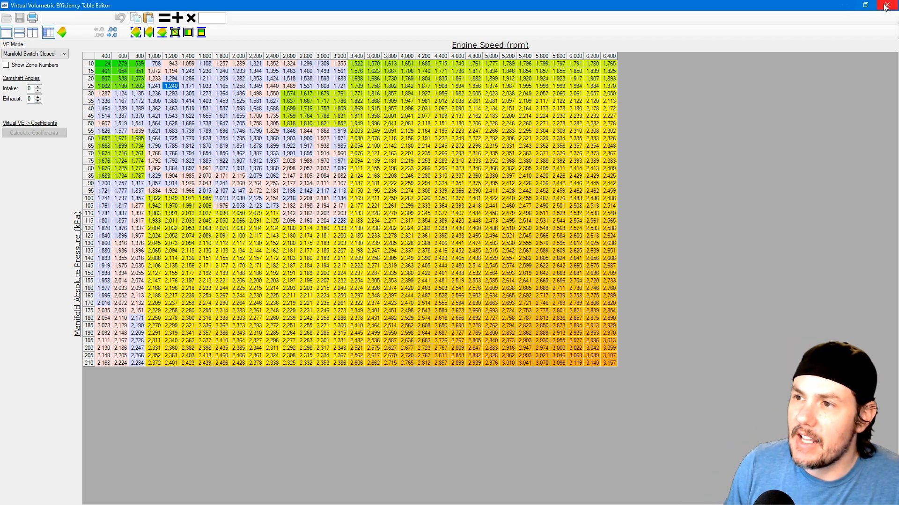
Step: Close the Virtual VE editor and open another tune, discarding unsaved changes
click(883, 6)
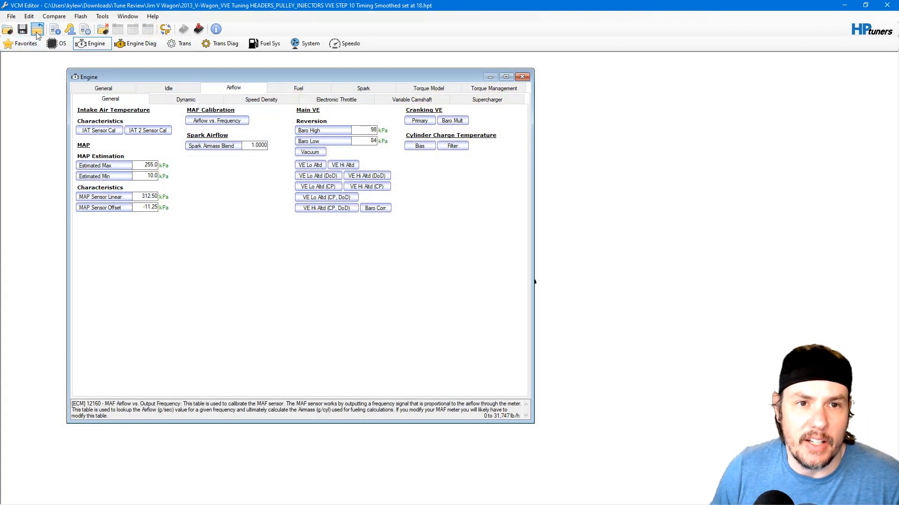
click(34, 29)
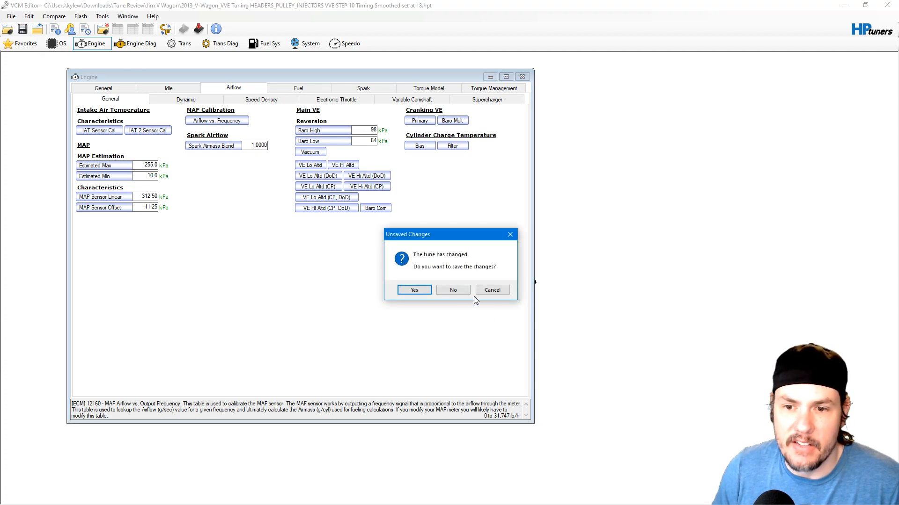
click(453, 290)
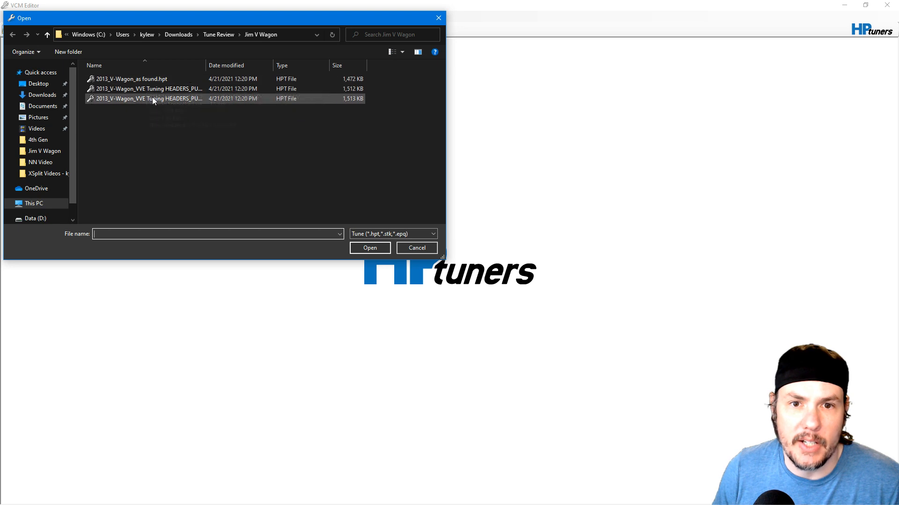
Step: Load the STEP 11 tune and launch its Virtual VE Table Editor
double_click(155, 99)
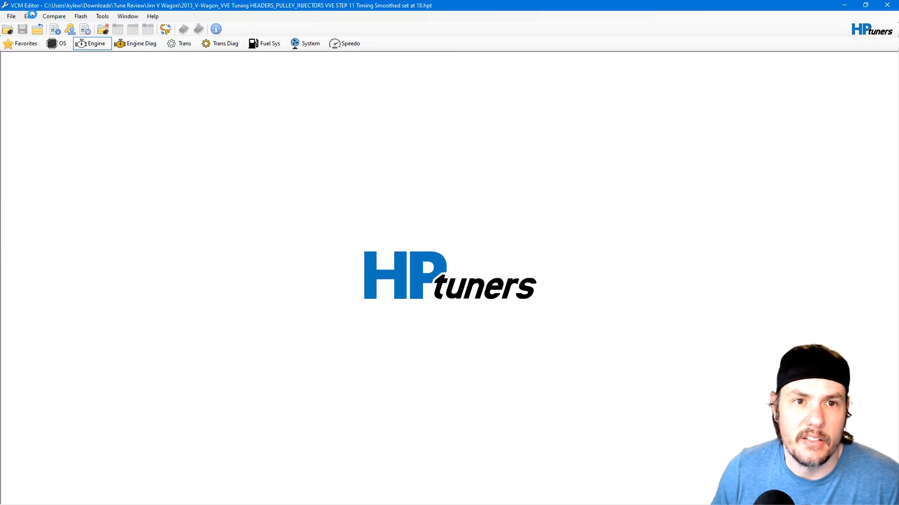
click(24, 15)
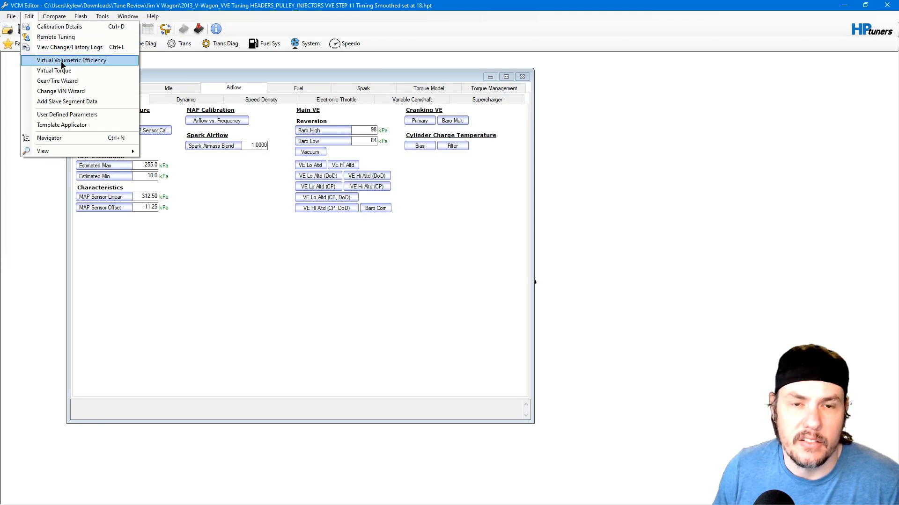
click(68, 60)
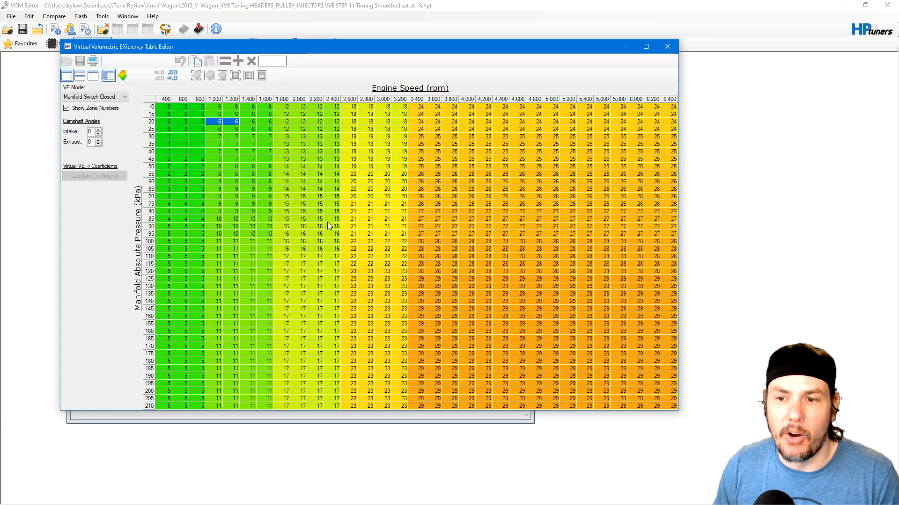
Step: Hide zone numbers, view the VE table as a 3D surface, then return to the grid
click(122, 75)
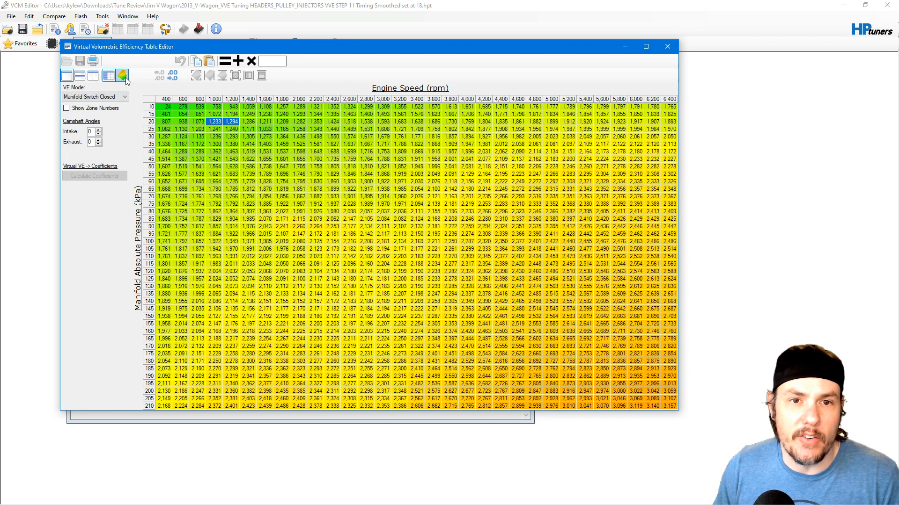
click(122, 75)
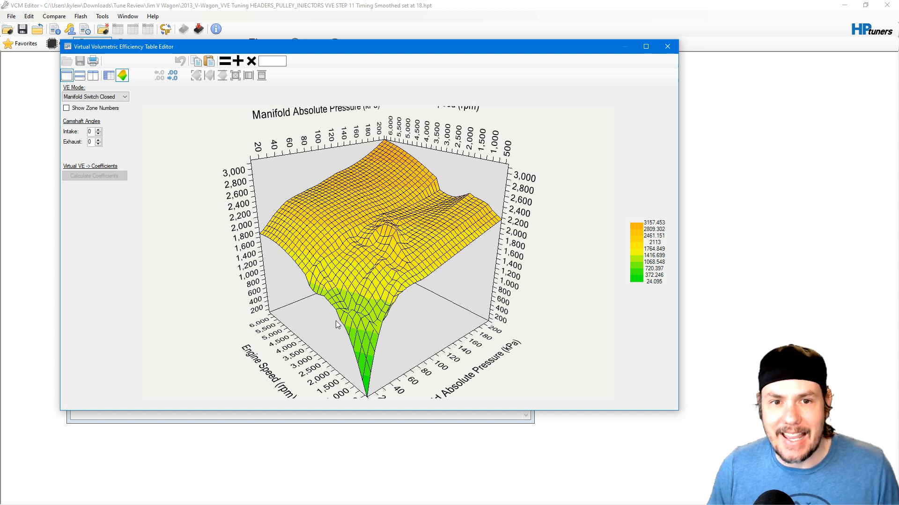
click(108, 75)
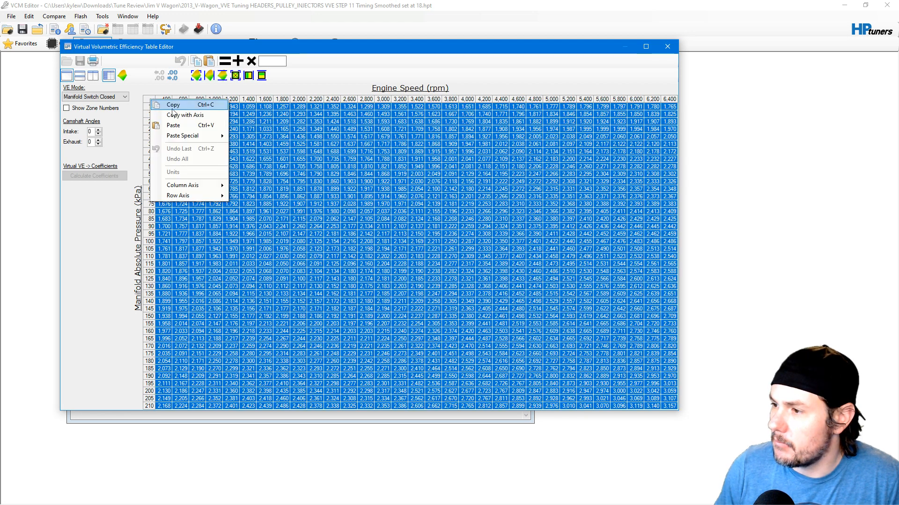
Step: Copy the entire Virtual VE table for external editing
click(173, 105)
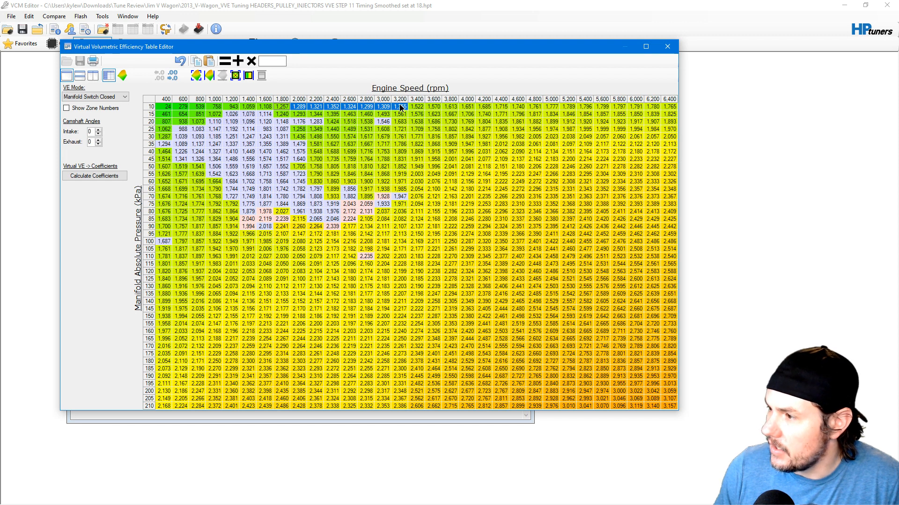
Step: Multiply the selected 10 kPa row cells by .99 three times
text(99)
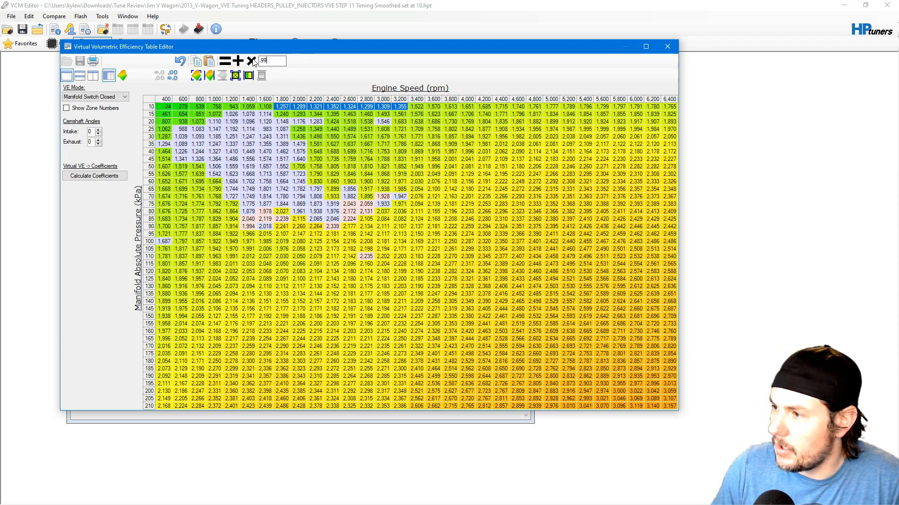
click(251, 61)
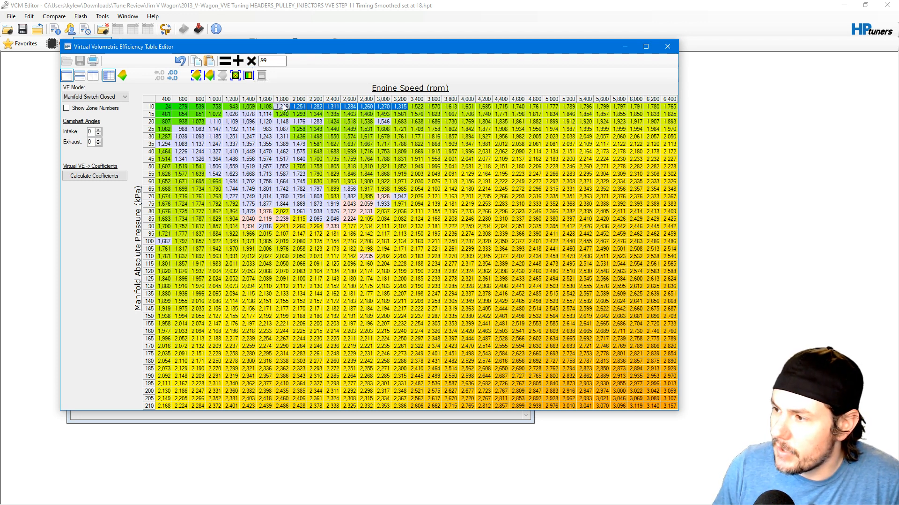
click(251, 61)
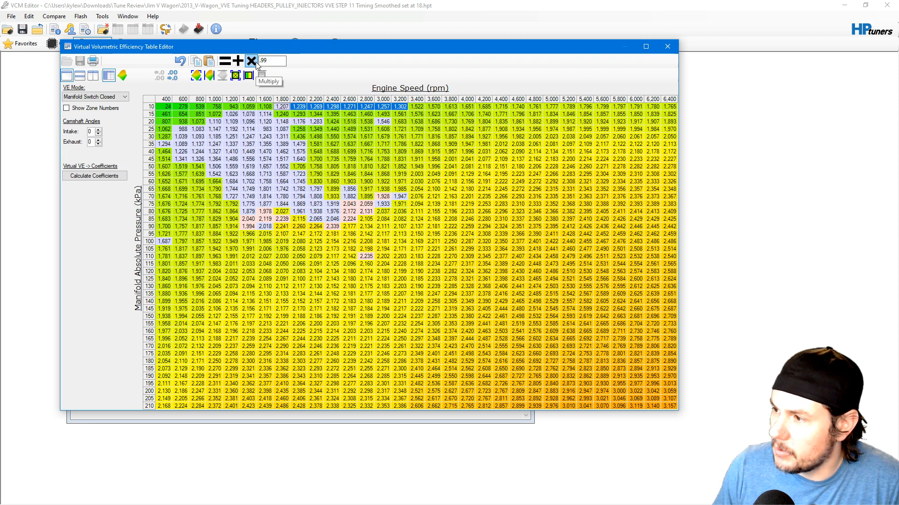
click(251, 61)
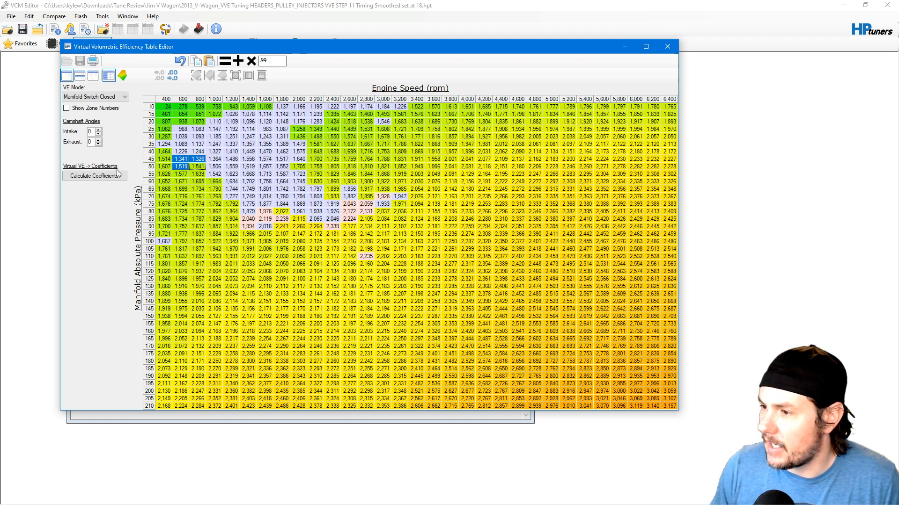
Step: Calculate coefficients from the edited table, then briefly show and hide zone numbers
click(95, 176)
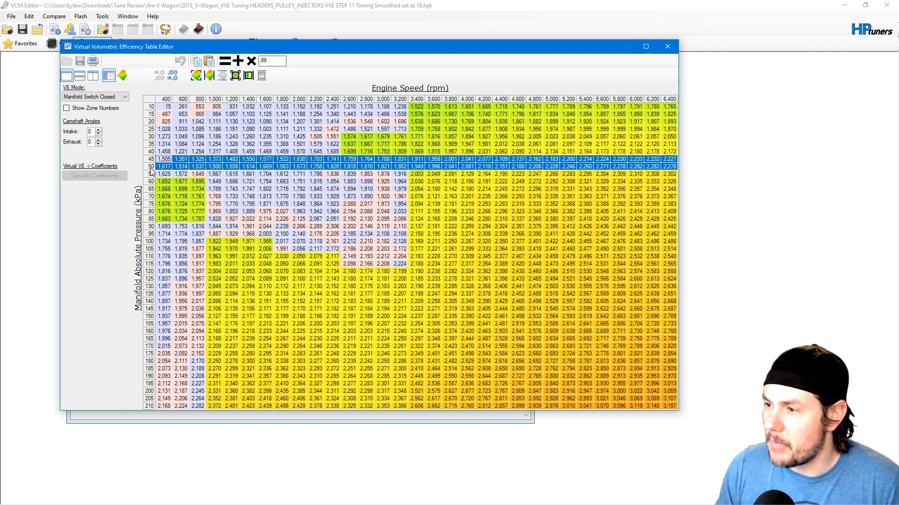
click(66, 108)
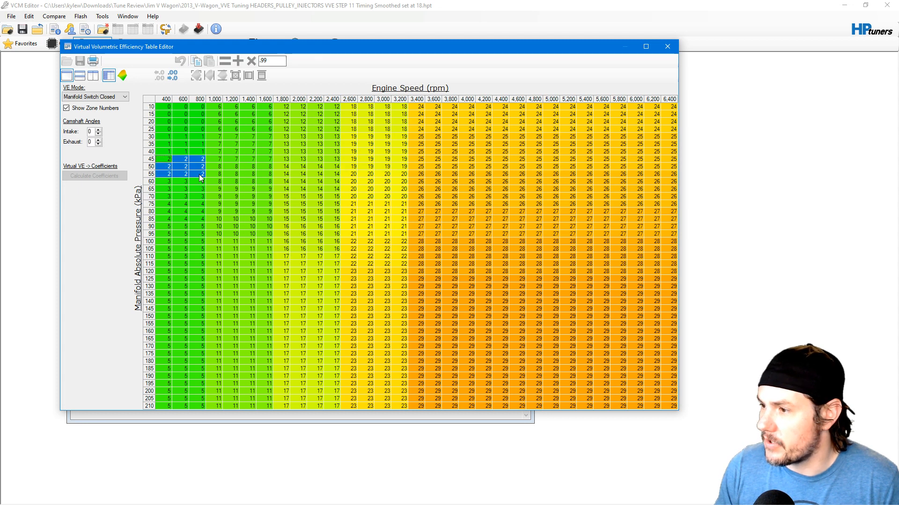
click(54, 108)
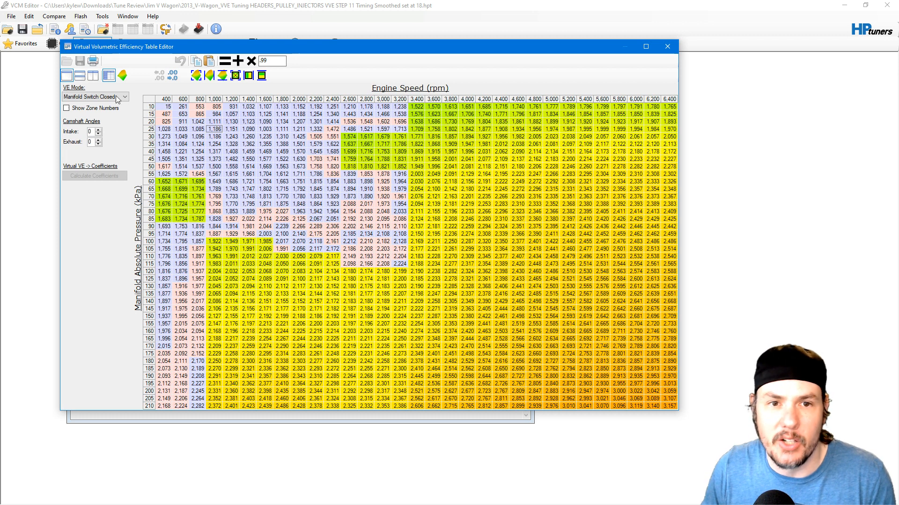
click(121, 75)
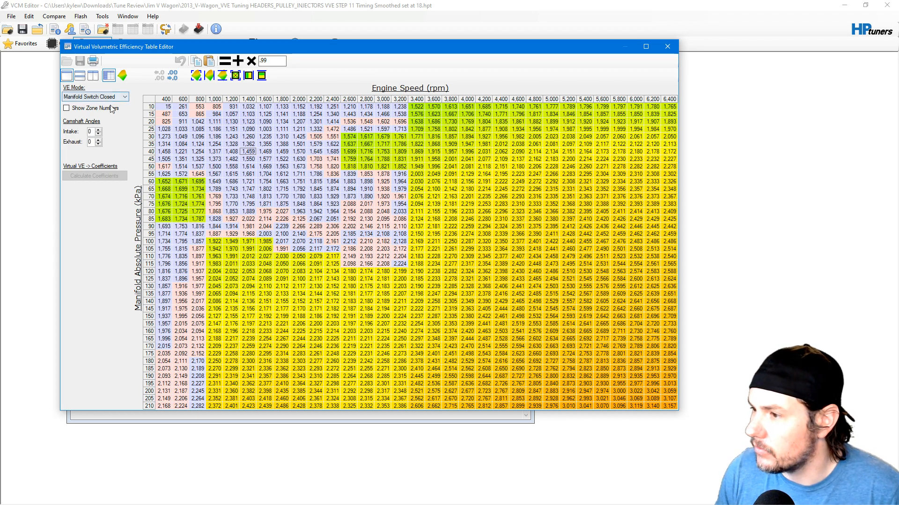
Step: Interpolate the 25–30 kPa, 1,200–1,600 rpm cell block in split view and recalculate coefficients
click(93, 76)
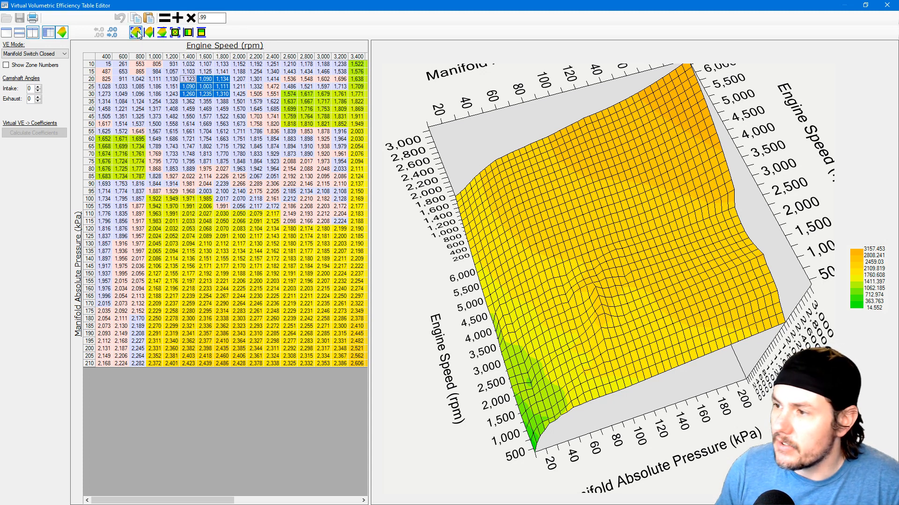
mouse_move(174, 32)
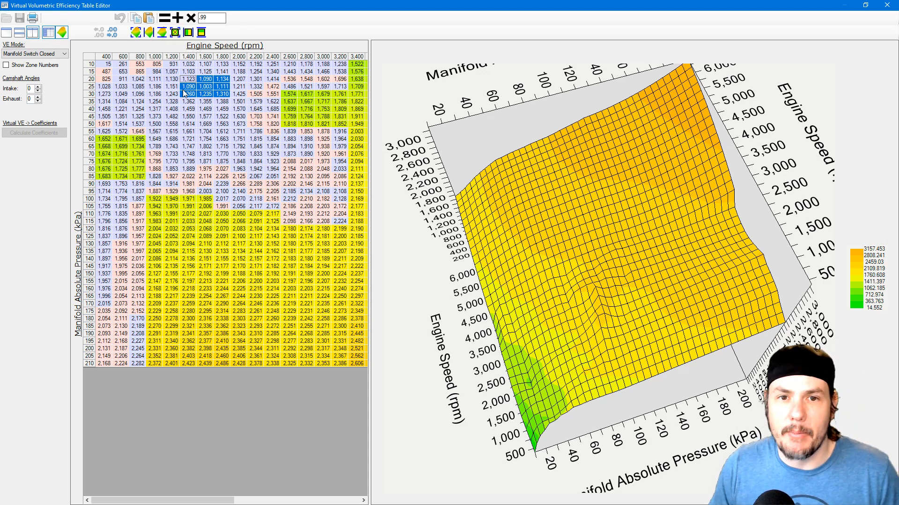
mouse_move(175, 32)
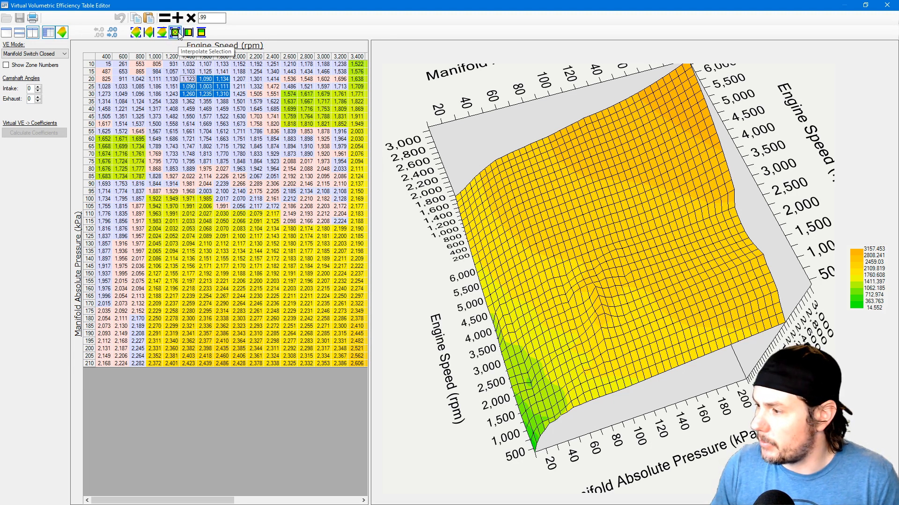
click(174, 32)
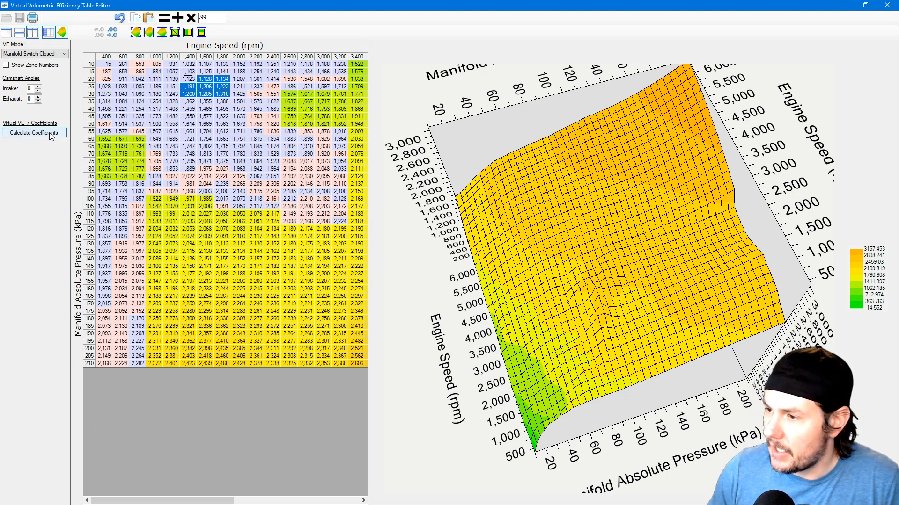
click(33, 132)
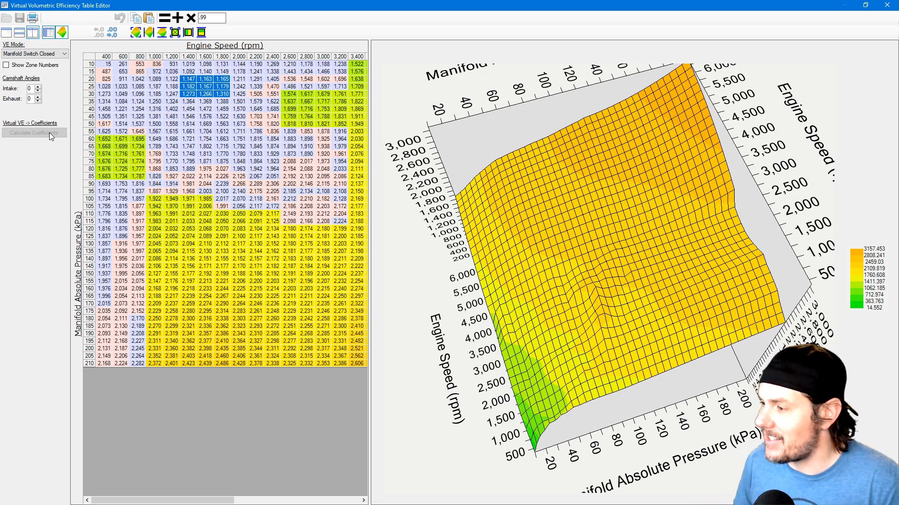
mouse_move(526, 280)
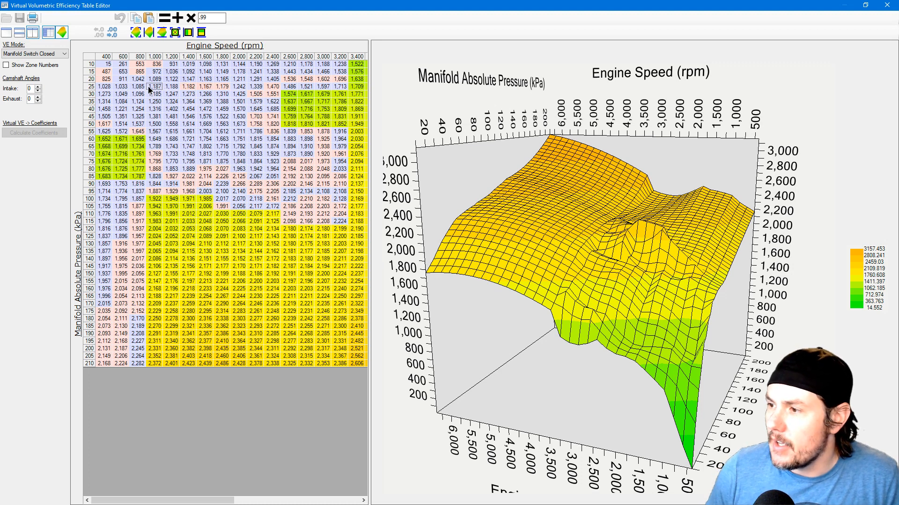
Step: Select the 20 kPa, 1,200–1,600 rpm zone cells, then return to the full-width table
drag(152, 86, 222, 102)
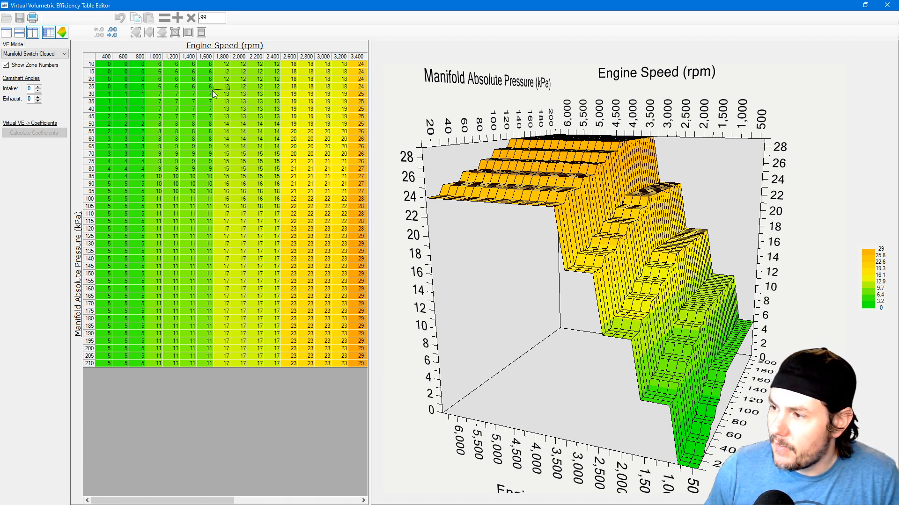
drag(155, 79, 207, 79)
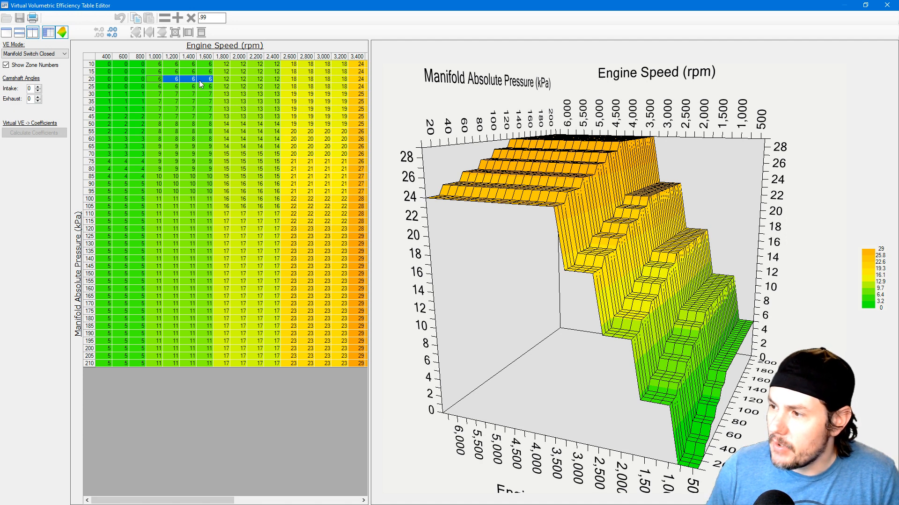
mouse_move(165, 89)
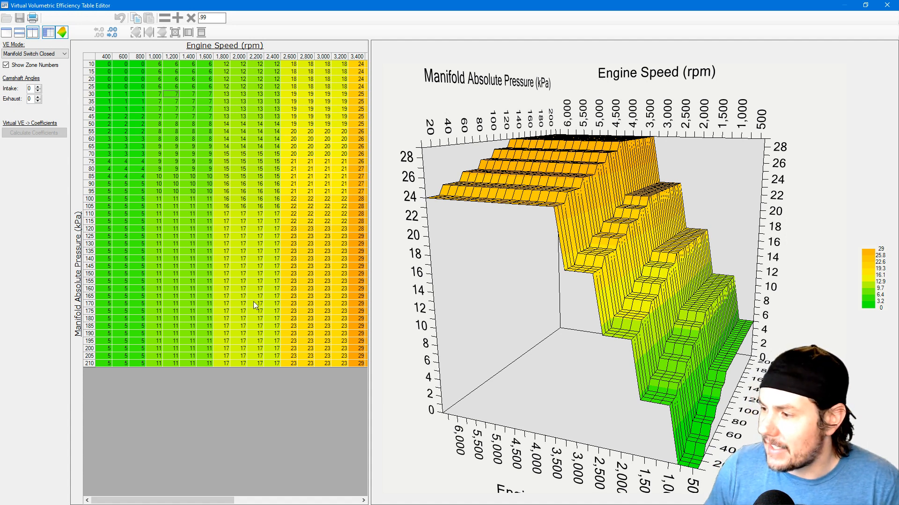
click(19, 34)
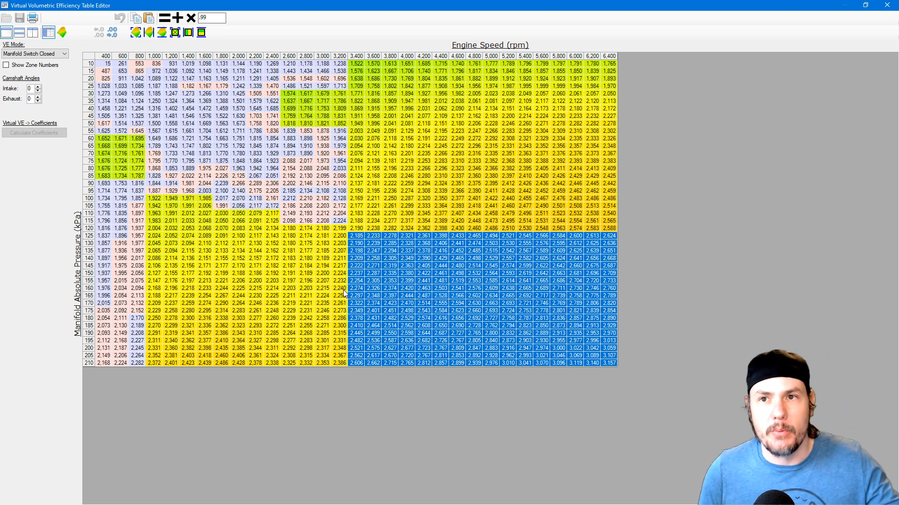
mouse_move(307, 48)
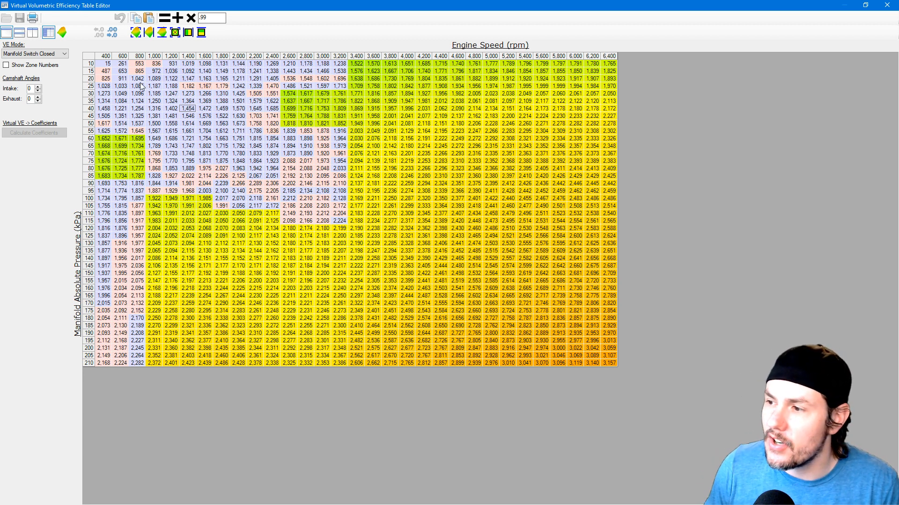
Step: Set the VE Mode dropdown to Manifold Switch Open
click(36, 54)
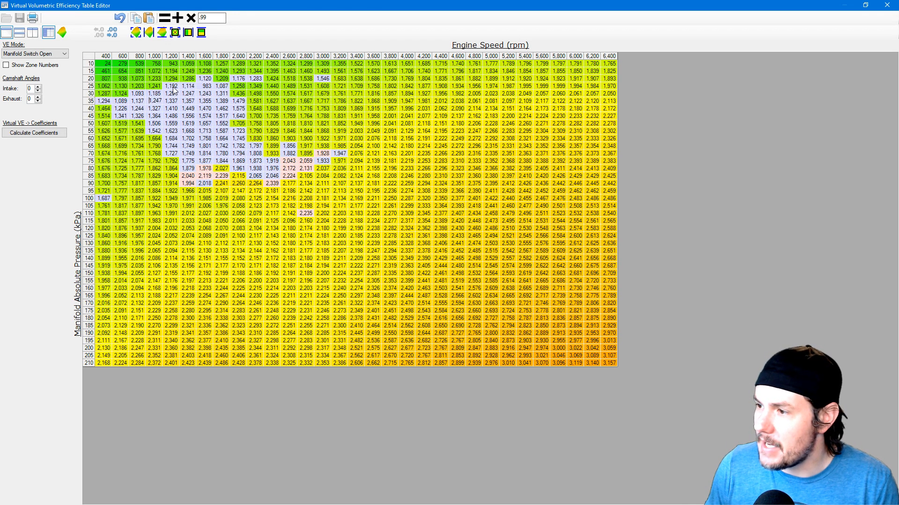
Step: View the Manifold Switch Open VE table in 3D and recalculate its coefficients
click(171, 78)
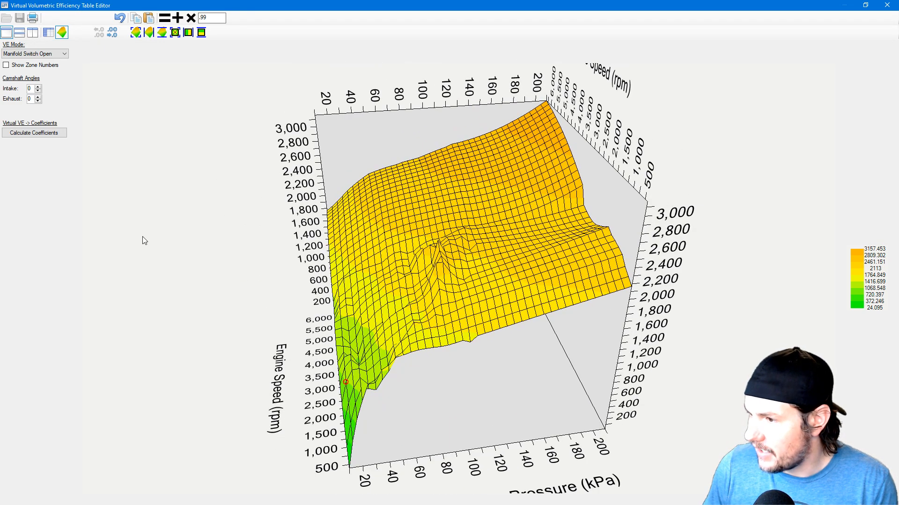
click(33, 132)
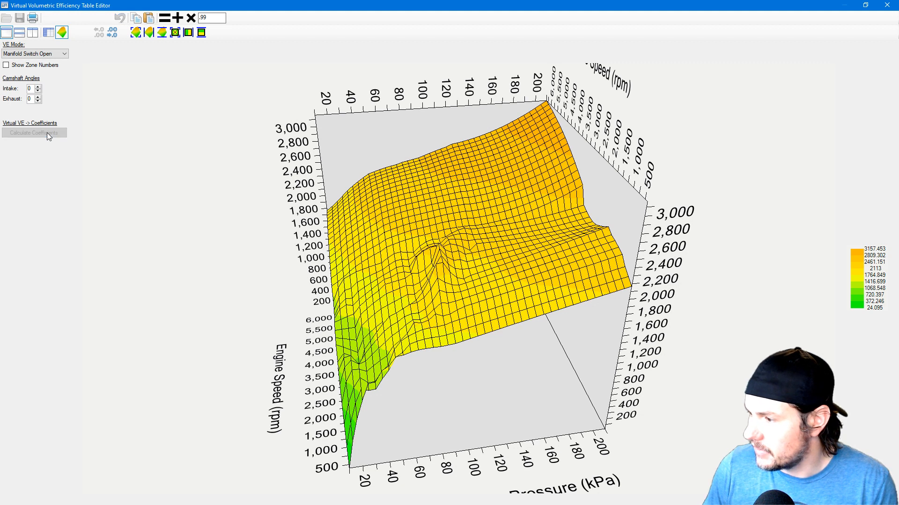